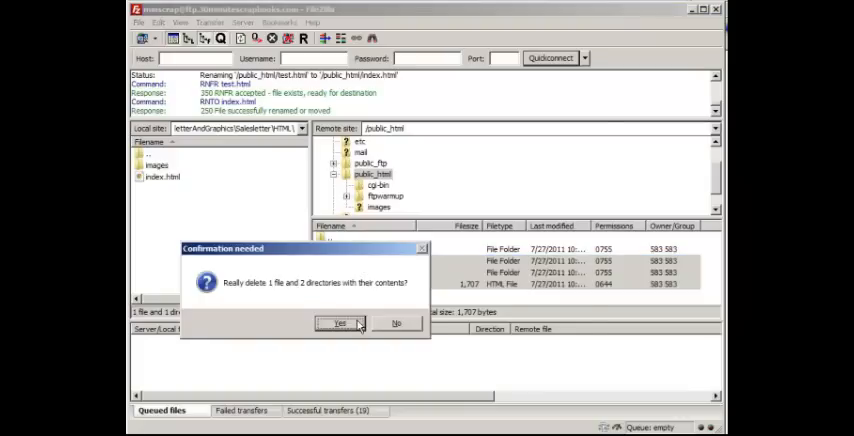
# - Confirm deleting the site's file and two folders from public_html in FileZilla
pyautogui.click(340, 323)
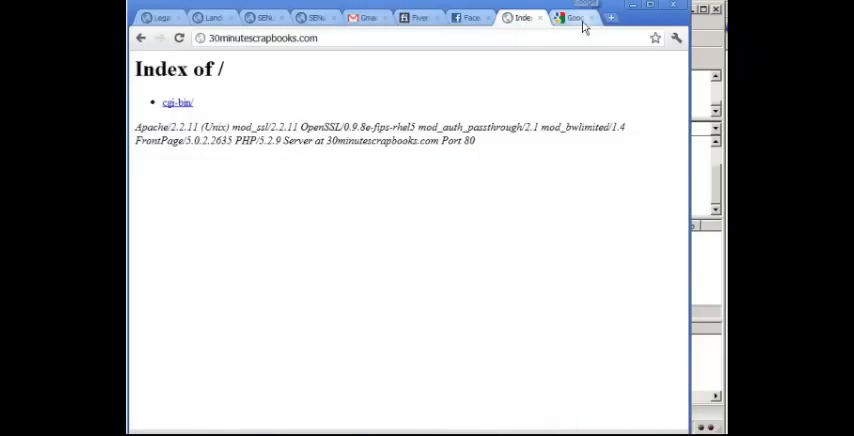
# - Switch to the Google tab and enter 30minutescrapbooks.com in the address bar
pyautogui.click(573, 18)
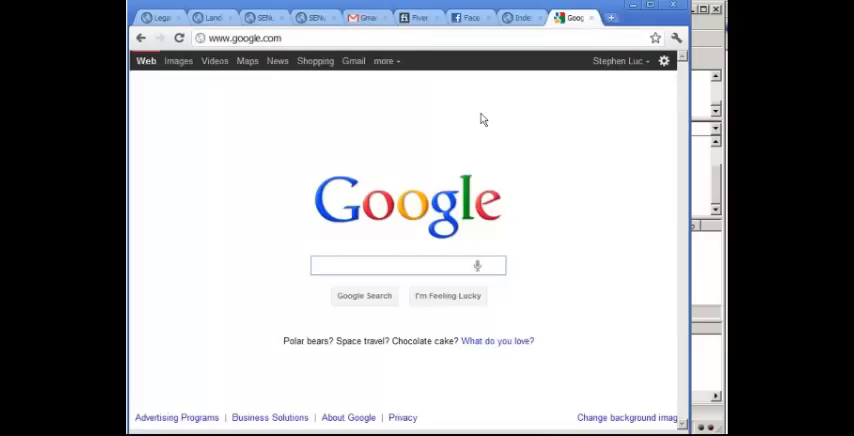
pyautogui.click(408, 265)
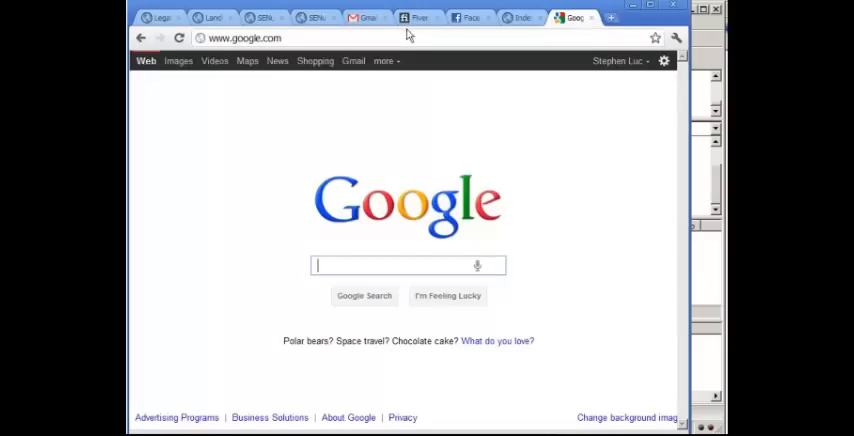
pyautogui.click(245, 38)
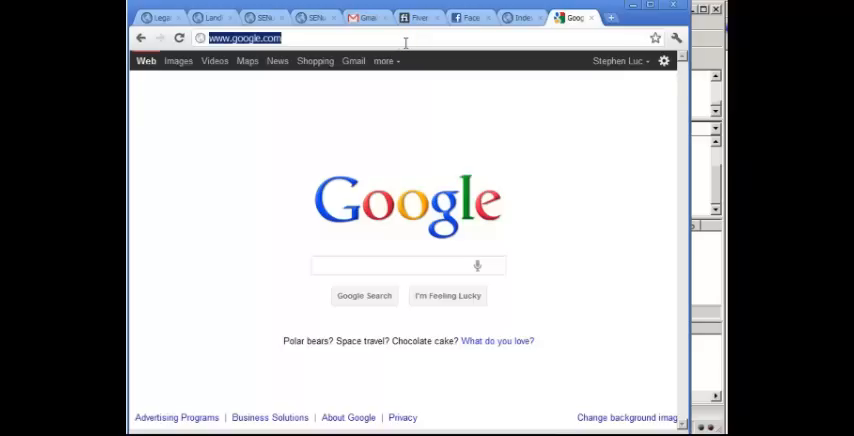
pyautogui.write('30minutescrapbooks.com')
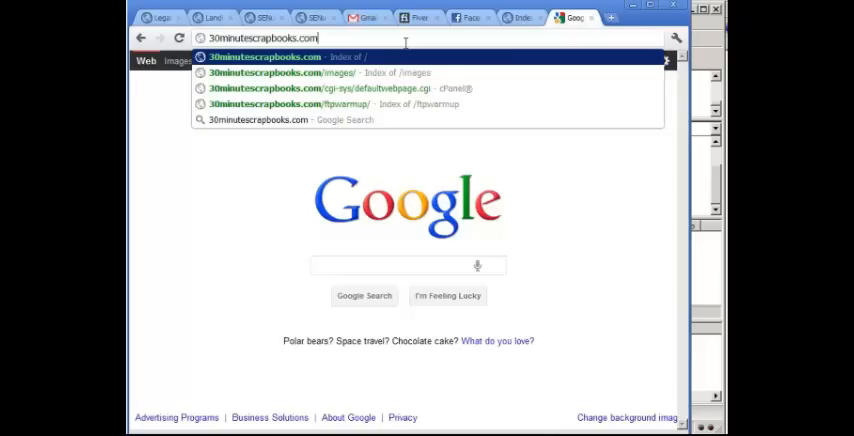
# - Append /cpanel to the site address and enter the login username and password
pyautogui.write('/cpan')
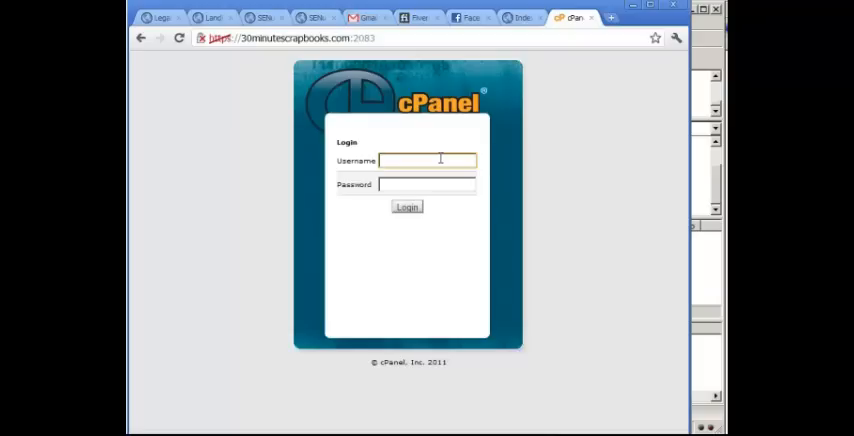
pyautogui.write('m')
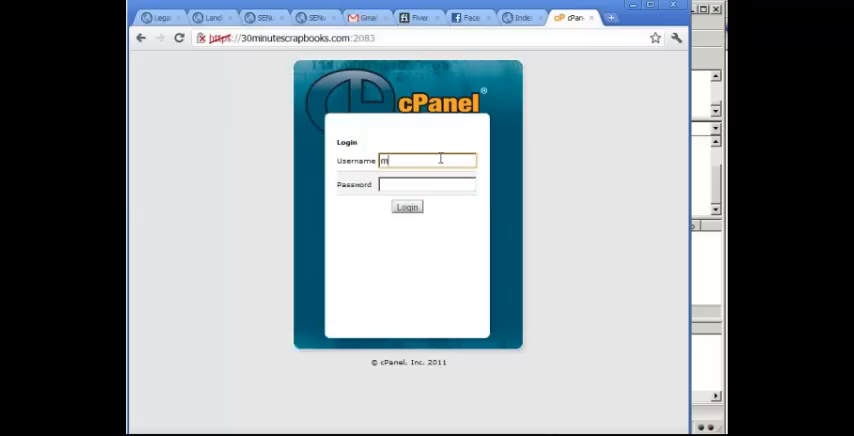
pyautogui.write('inscrap')
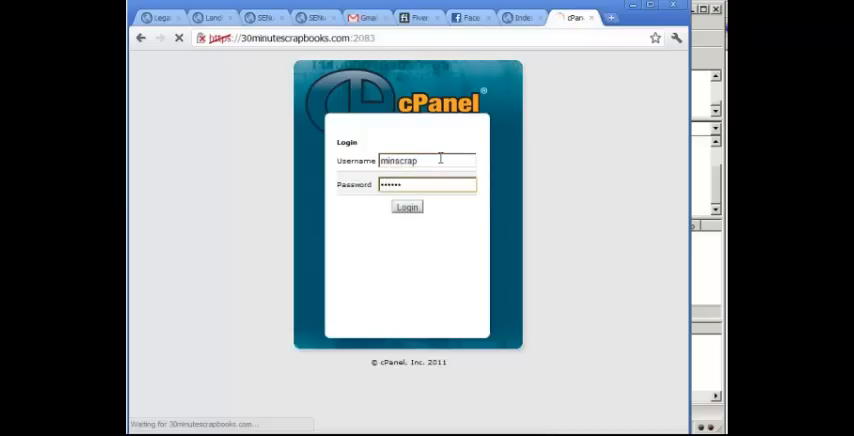
# - Log in to cPanel and browse the home page tool sections down to Files
pyautogui.click(406, 207)
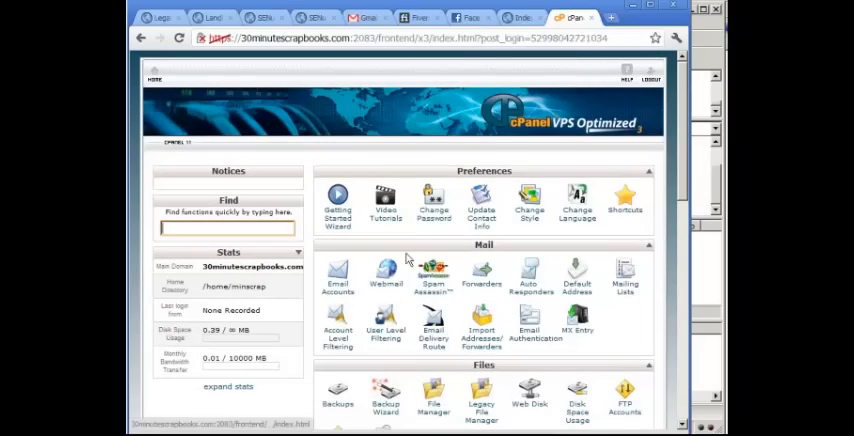
pyautogui.scroll(-3)
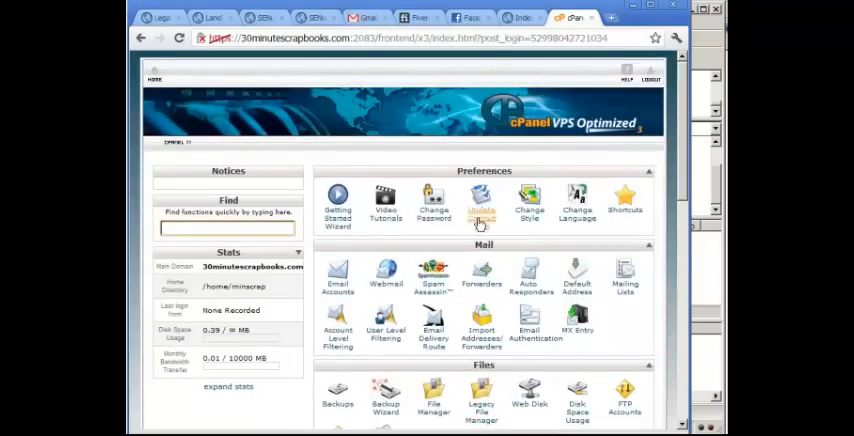
pyautogui.scroll(-3)
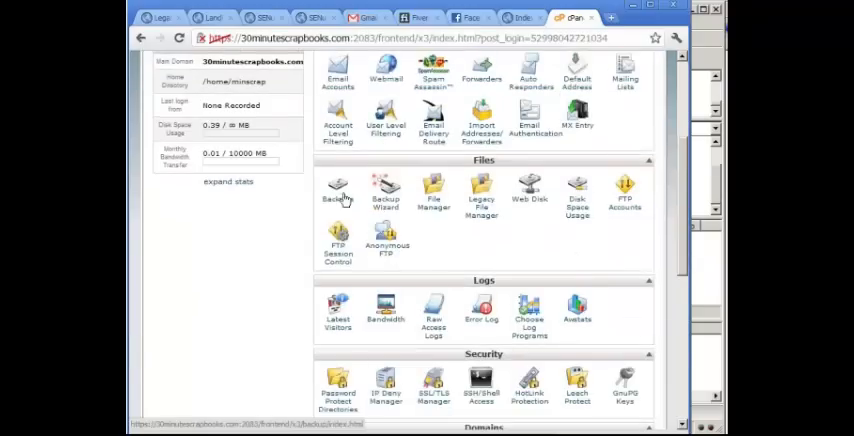
pyautogui.scroll(-3)
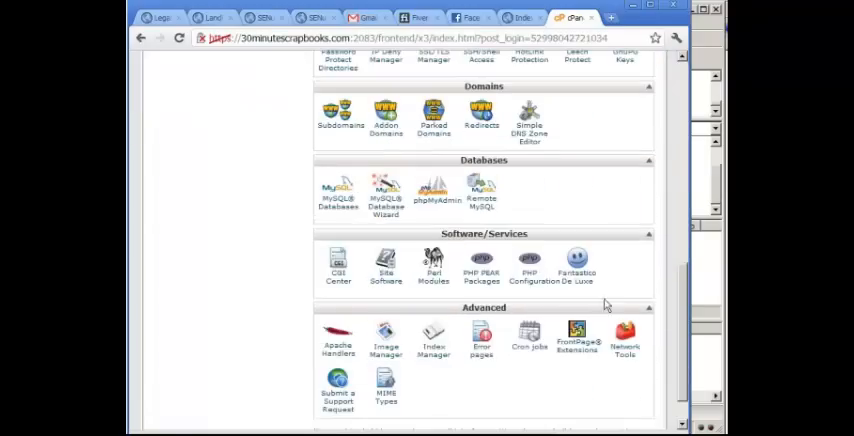
pyautogui.moveTo(576, 268)
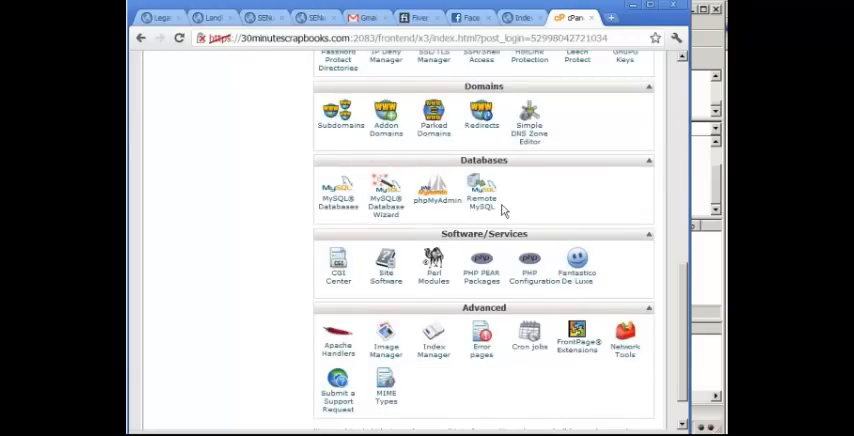
pyautogui.scroll(3)
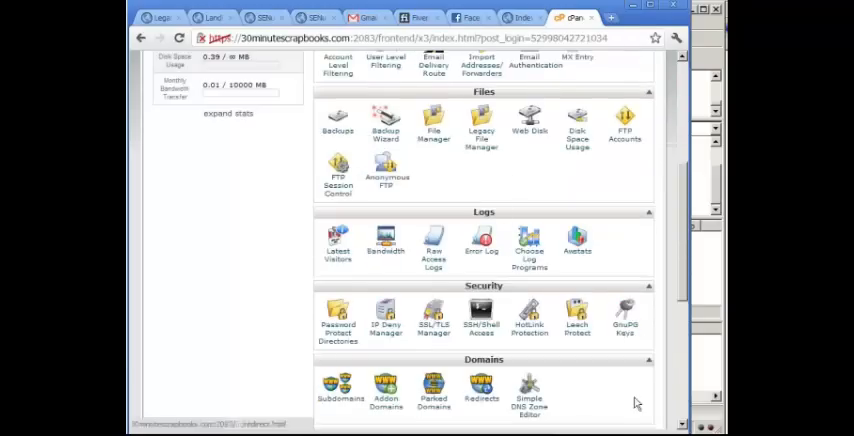
pyautogui.scroll(3)
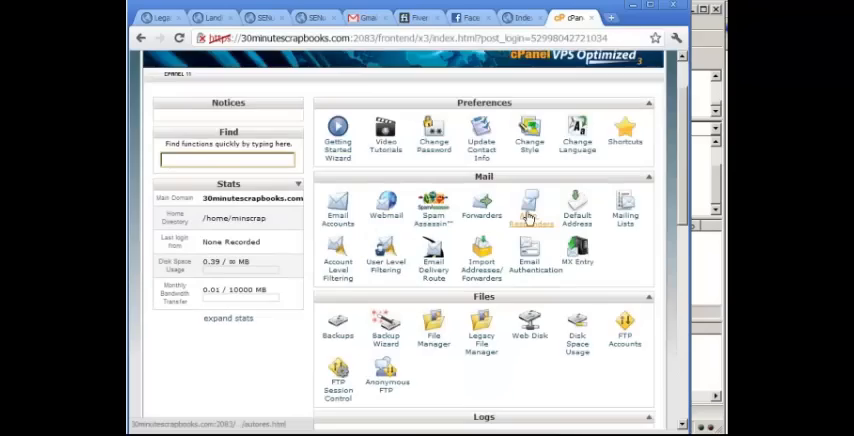
pyautogui.scroll(-3)
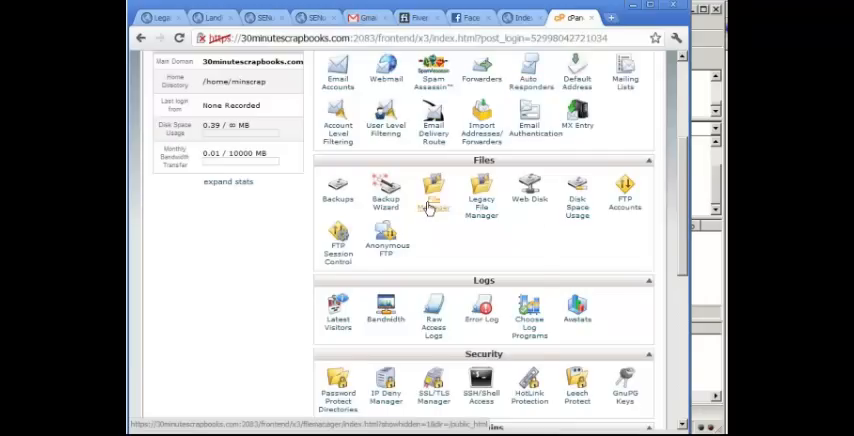
# - Open File Manager at the Web Root and show public_html, containing only cgi-bin
pyautogui.click(434, 200)
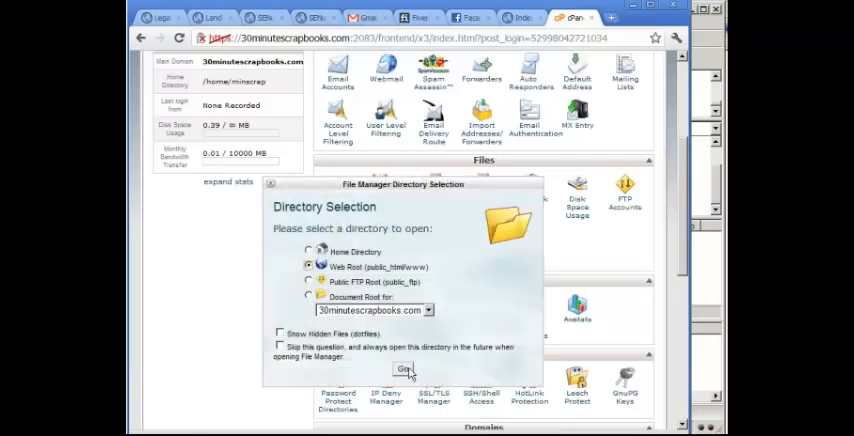
pyautogui.click(405, 369)
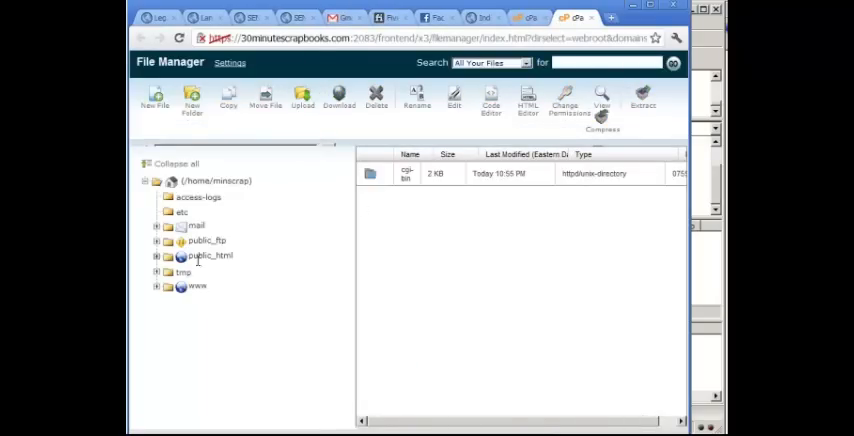
pyautogui.click(157, 255)
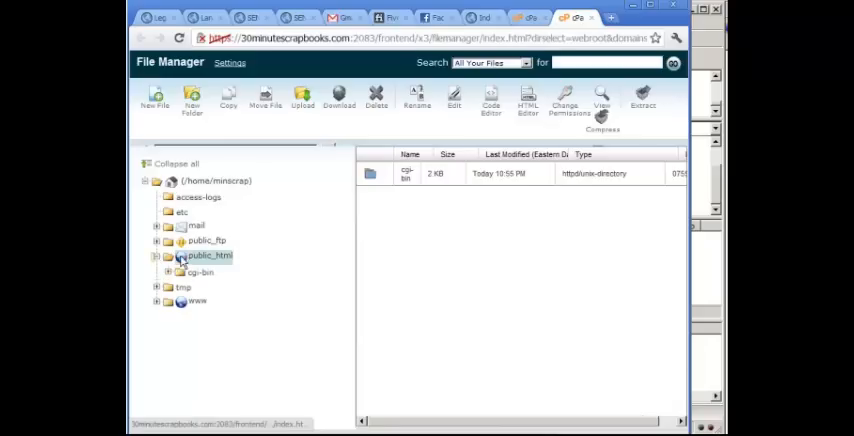
pyautogui.click(209, 255)
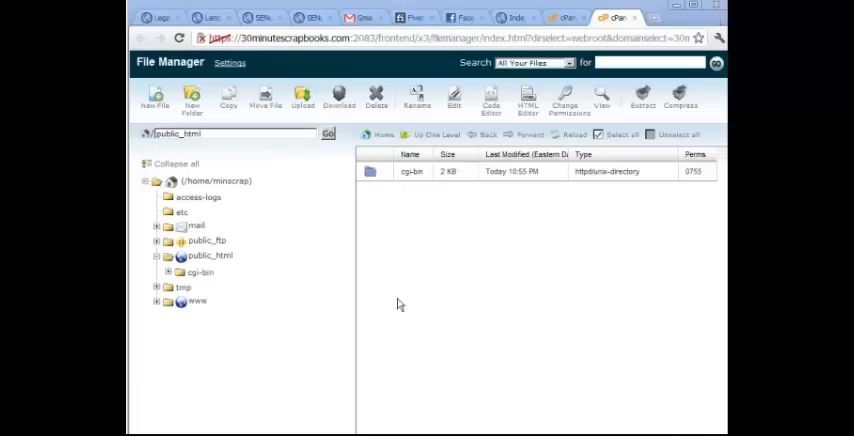
pyautogui.moveTo(481, 346)
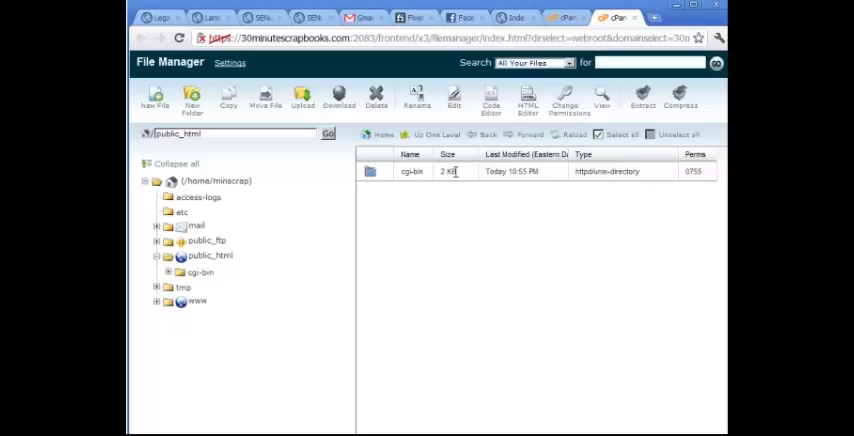
pyautogui.moveTo(363, 160)
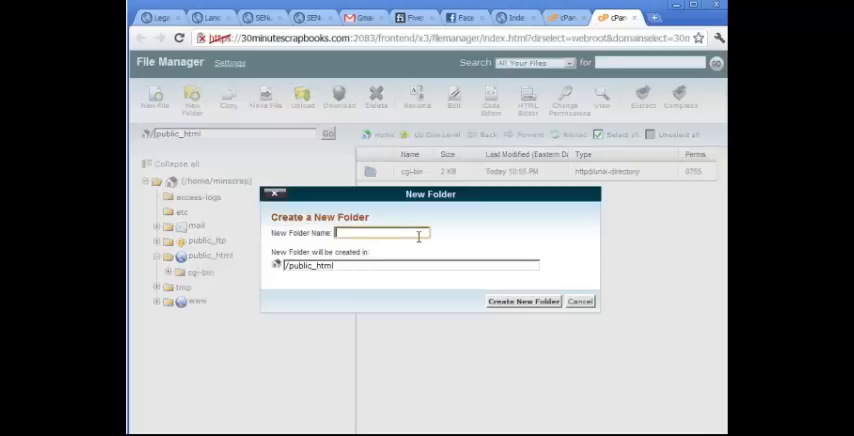
# - Create the ftpwarmup folder in public_html and return to File Manager
pyautogui.write('ftpwarmup')
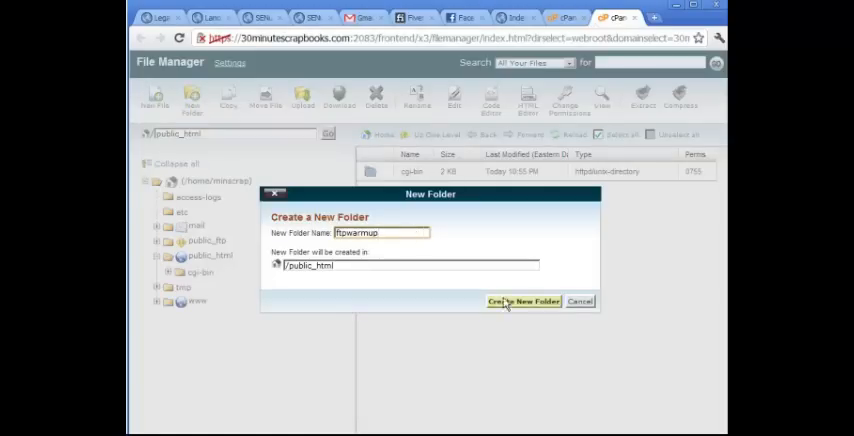
pyautogui.click(522, 301)
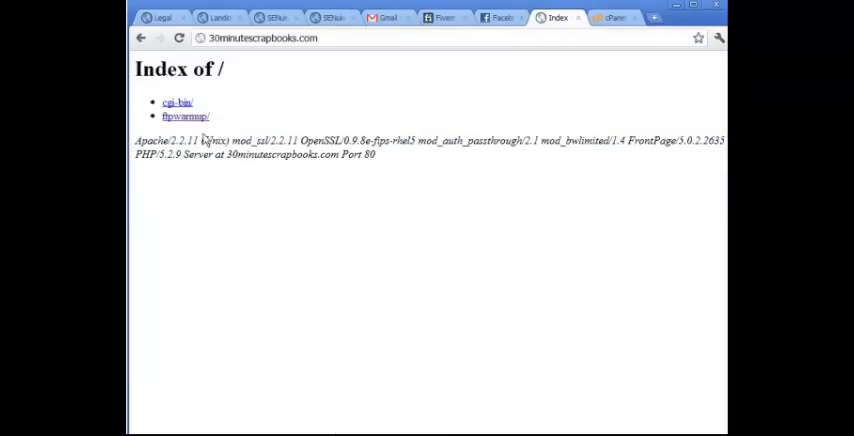
pyautogui.click(610, 18)
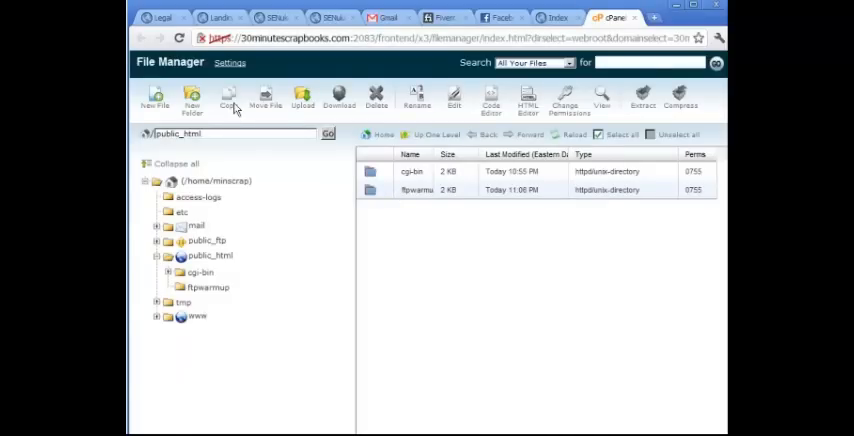
pyautogui.moveTo(282, 110)
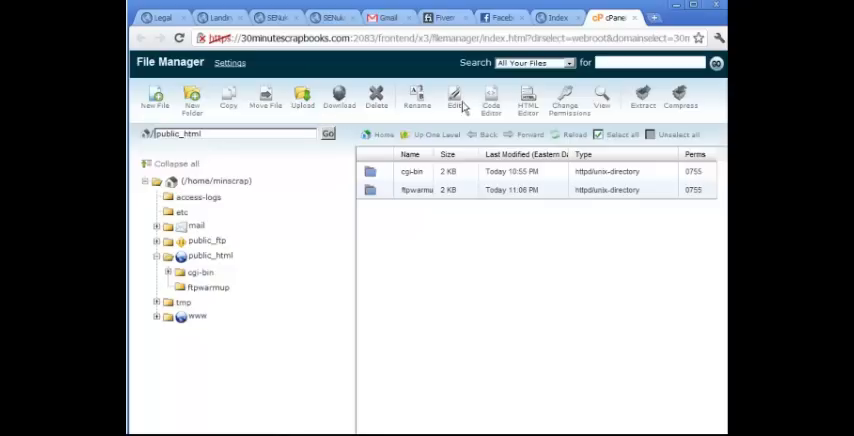
pyautogui.moveTo(593, 115)
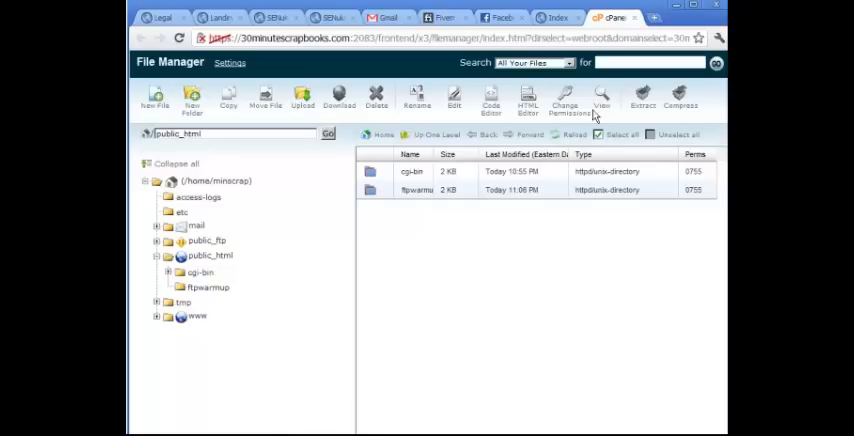
pyautogui.moveTo(690, 107)
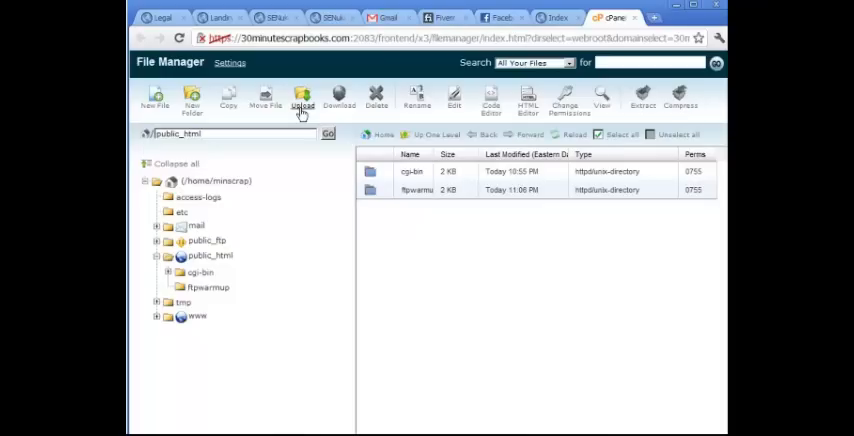
# - Open the Upload page and browse the local Salesletter HTML folder for files
pyautogui.click(302, 98)
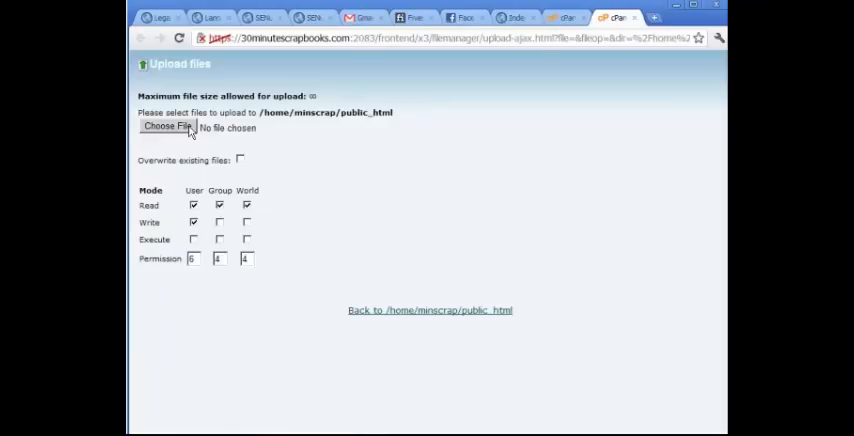
pyautogui.click(166, 127)
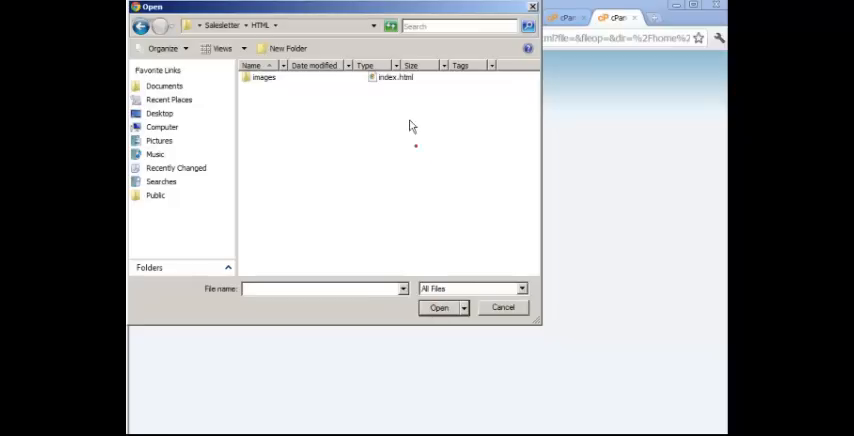
pyautogui.click(263, 77)
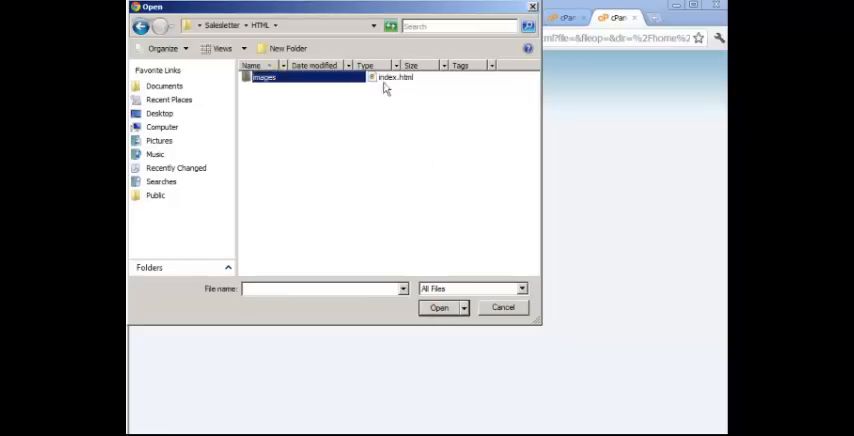
pyautogui.click(395, 77)
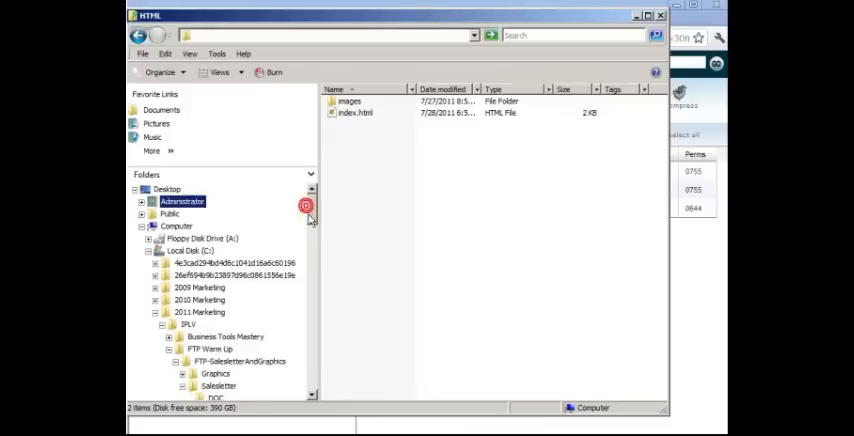
# - Compress the images folder and index.html into one zip via Send To
pyautogui.scroll(-3)
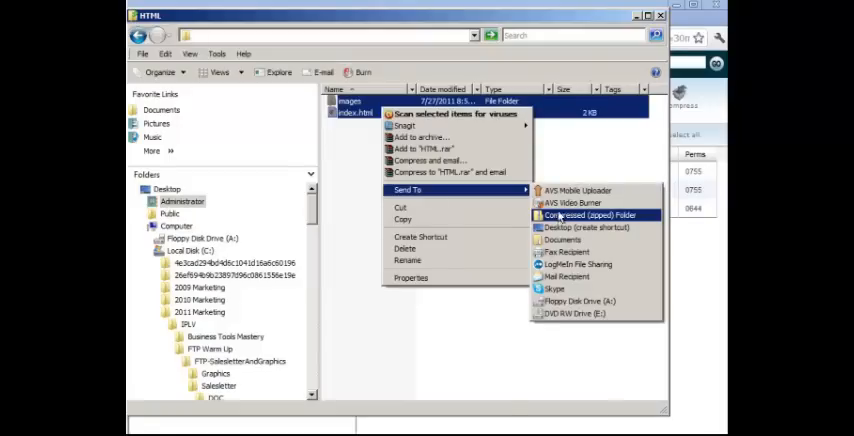
pyautogui.click(589, 215)
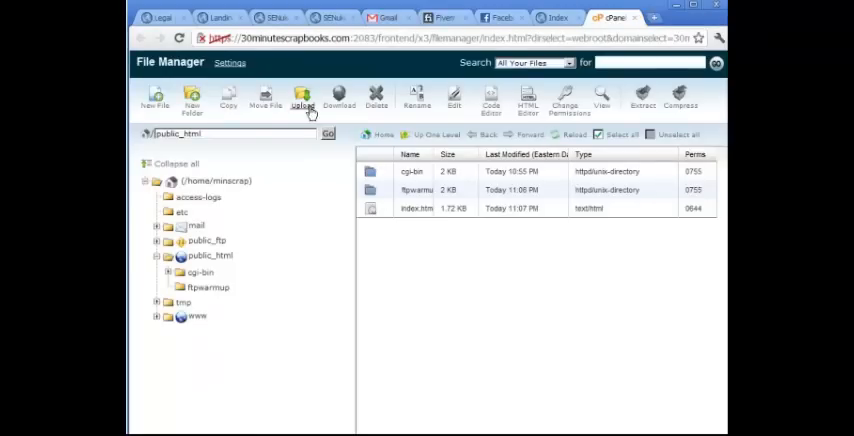
# - Upload index.zip (614 KB) to public_html and return to the folder listing
pyautogui.click(302, 98)
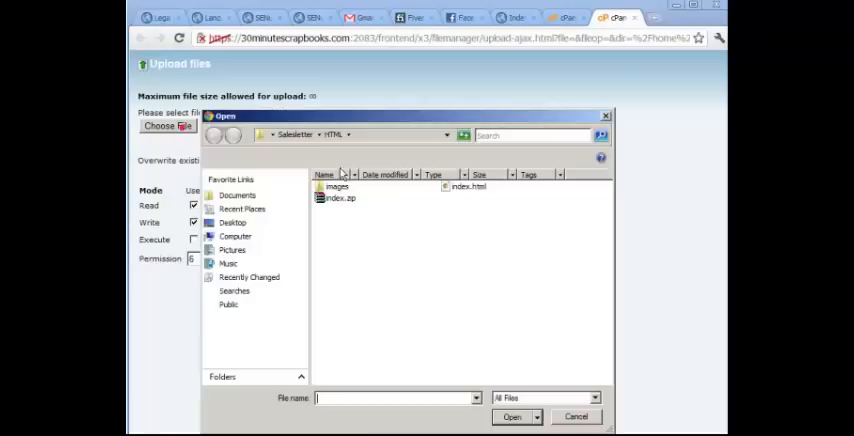
pyautogui.click(512, 417)
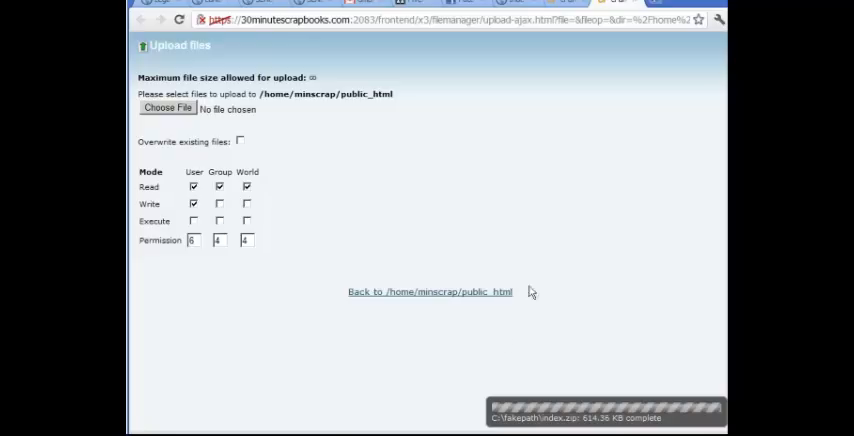
pyautogui.click(429, 291)
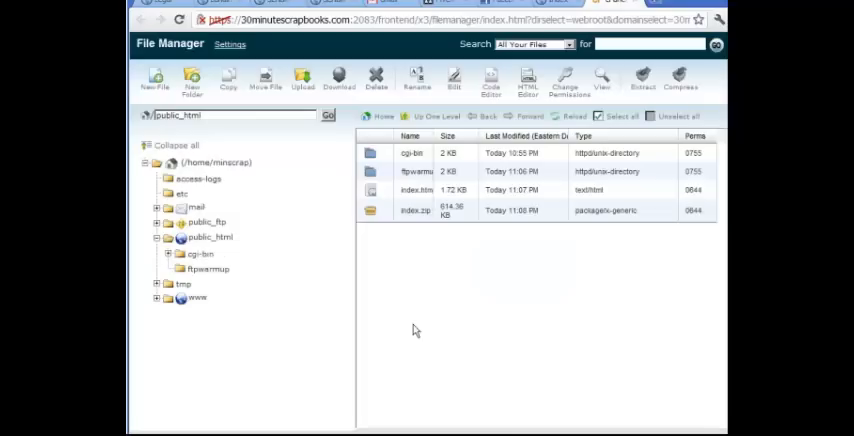
# - Extract index.zip into public_html, close the results, and select the new images folder
pyautogui.click(425, 210)
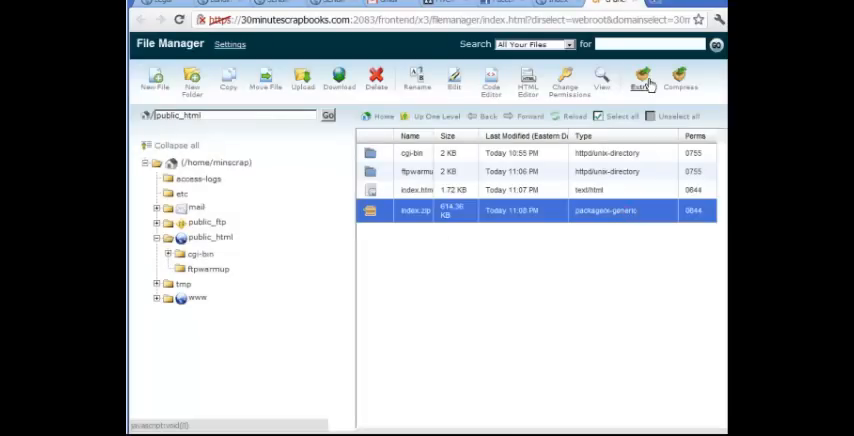
pyautogui.click(641, 80)
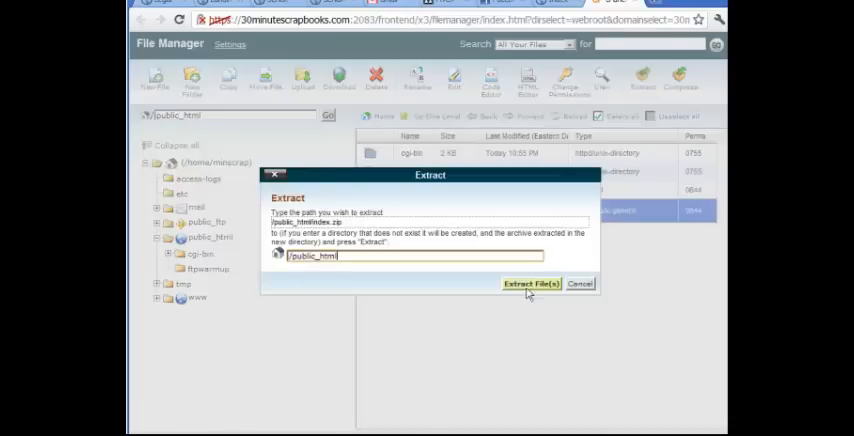
pyautogui.click(531, 283)
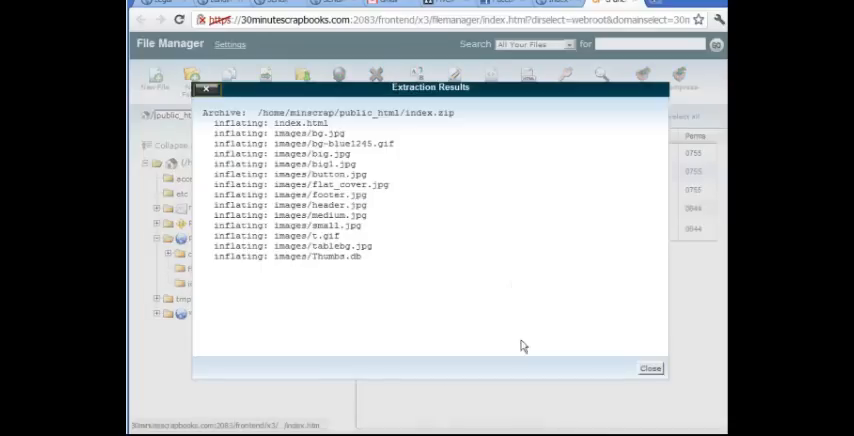
pyautogui.click(650, 368)
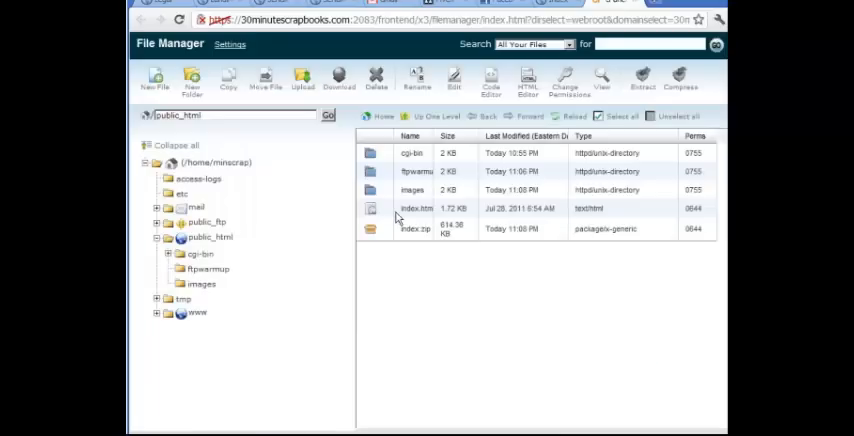
pyautogui.click(416, 208)
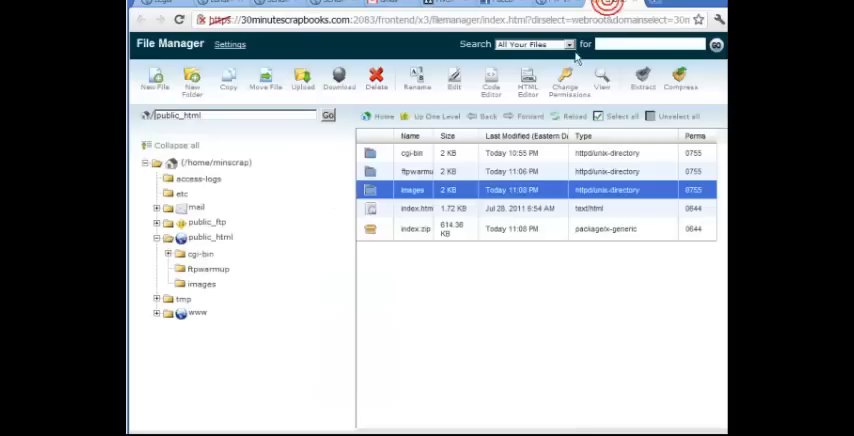
# - Delete the index.zip archive from public_html
pyautogui.click(415, 228)
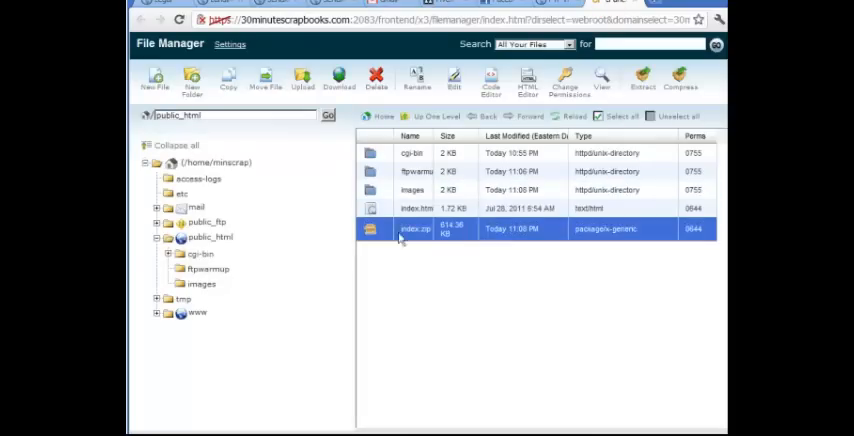
pyautogui.click(376, 78)
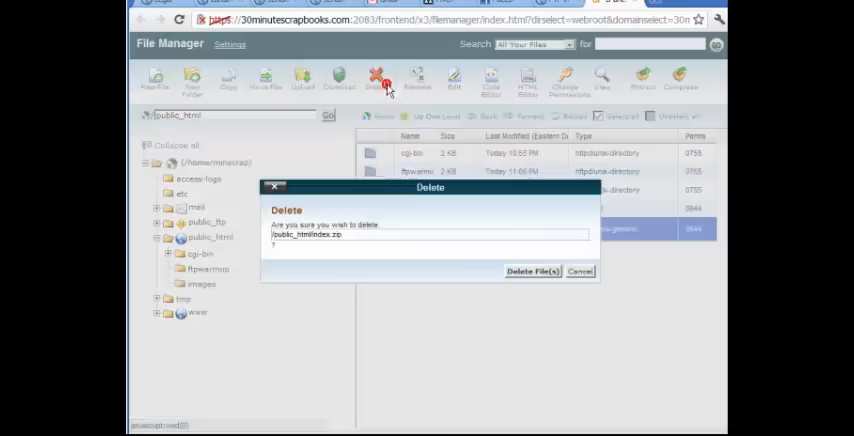
pyautogui.click(532, 271)
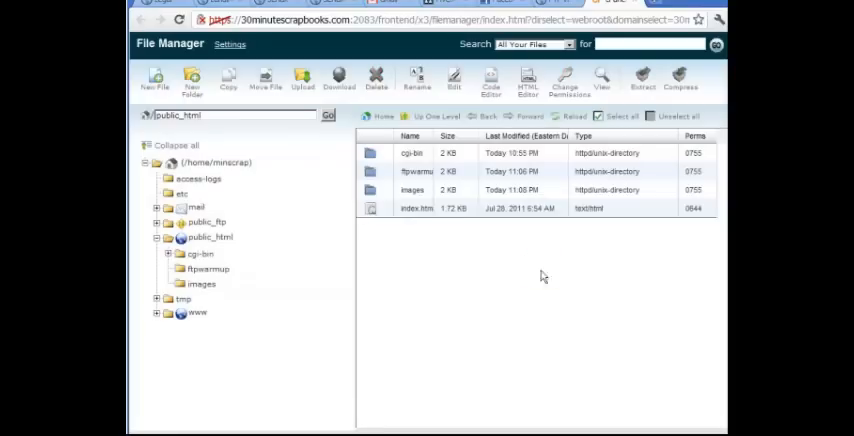
# - Move the images folder and index.html into ftpwarmup, returning to the file listing
pyautogui.click(420, 208)
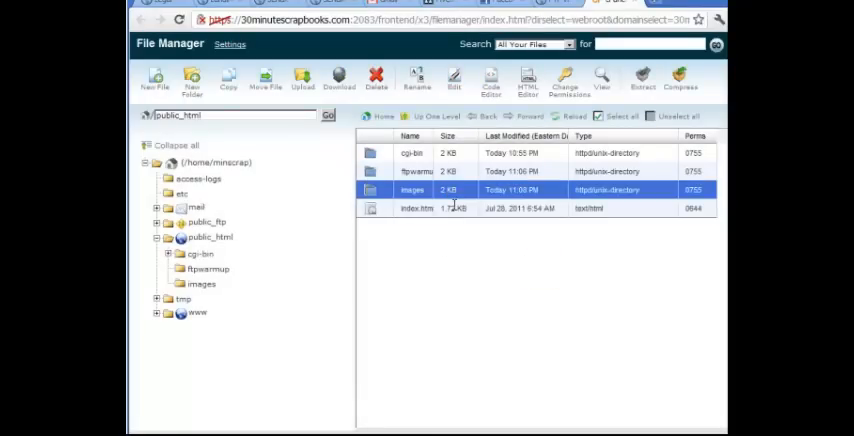
pyautogui.click(425, 208)
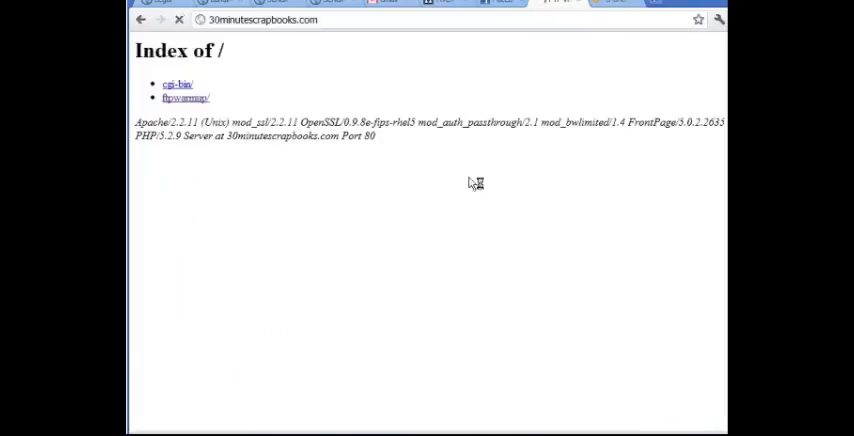
pyautogui.click(185, 97)
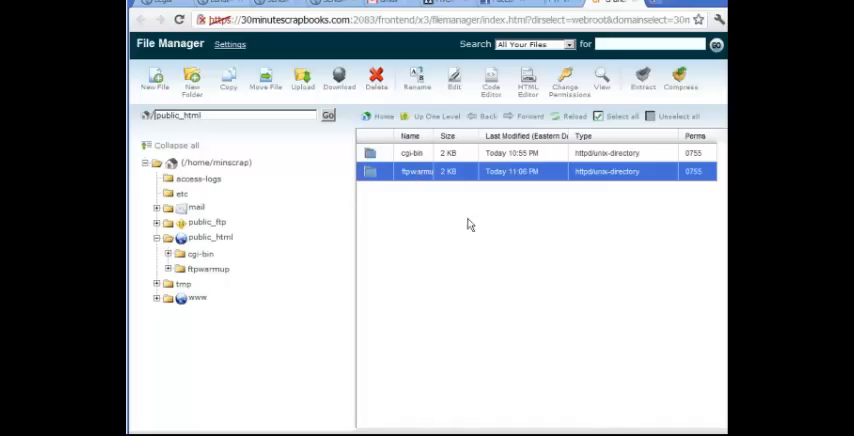
# - Compress ftpwarmup as a Zip Archive, producing a 614 KB ftpwarmup.zip in public_html
pyautogui.click(681, 80)
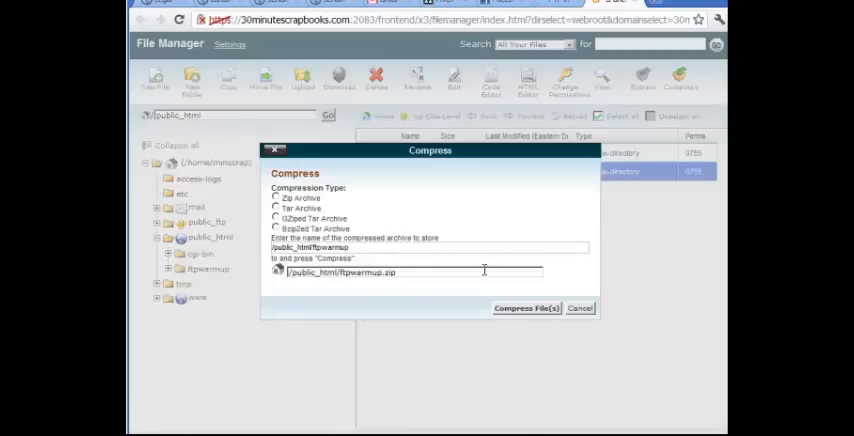
pyautogui.click(526, 308)
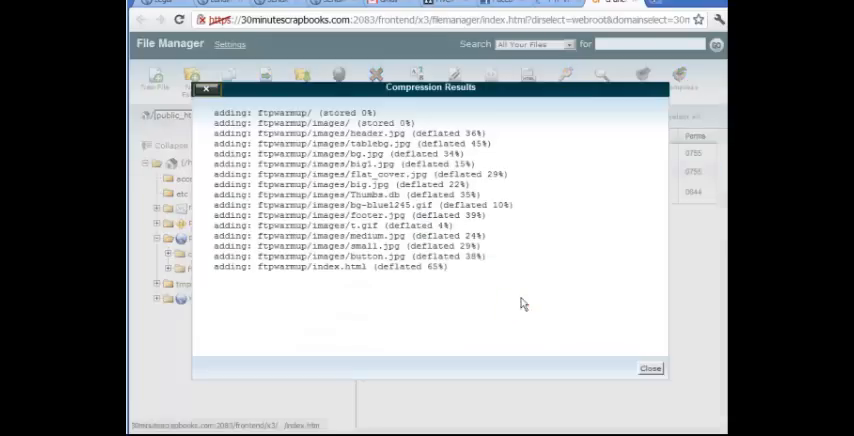
pyautogui.click(649, 368)
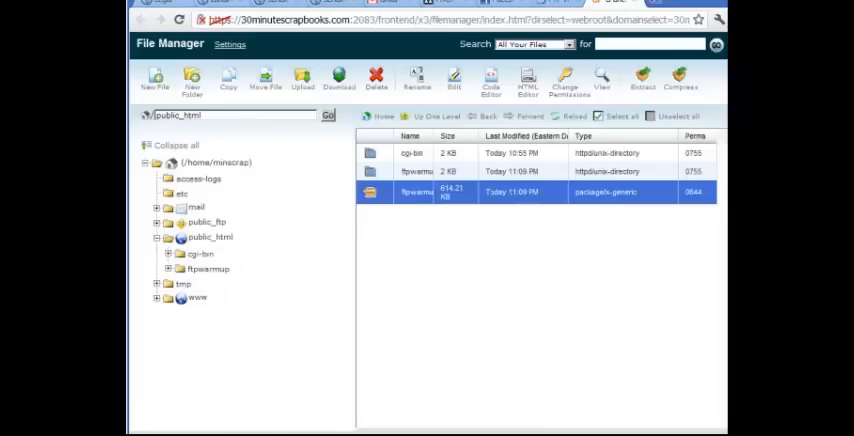
pyautogui.moveTo(432, 243)
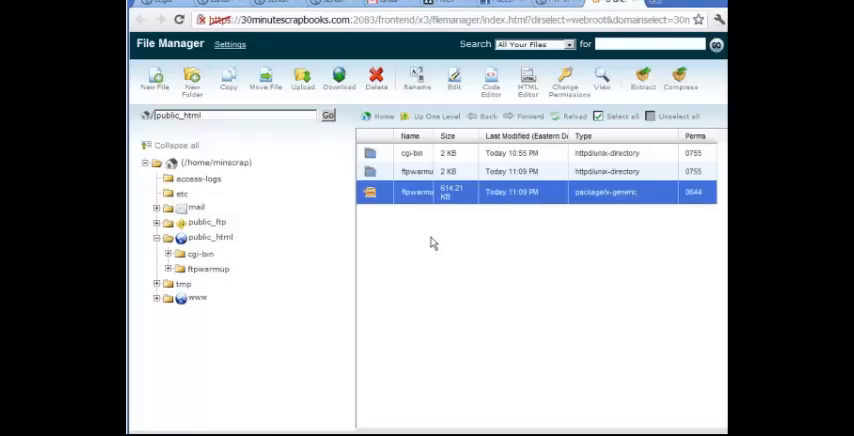
pyautogui.moveTo(361, 63)
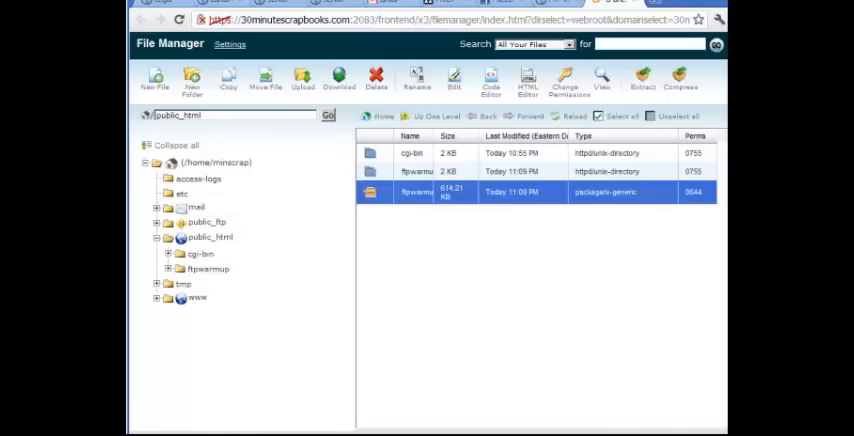
pyautogui.moveTo(406, 357)
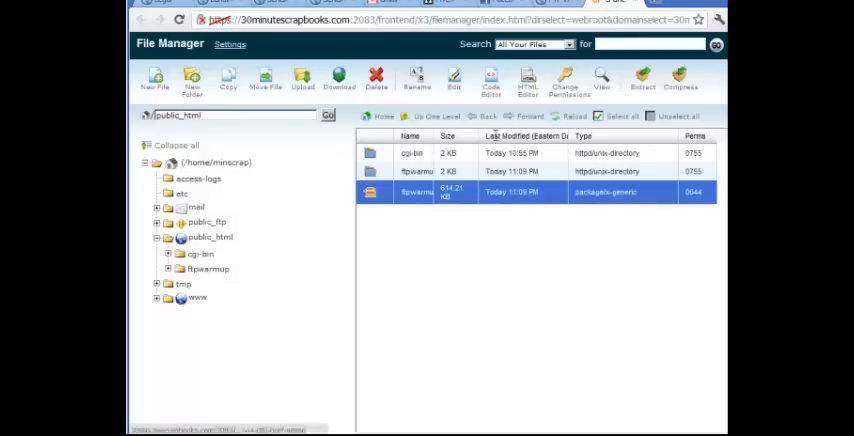
pyautogui.moveTo(530, 250)
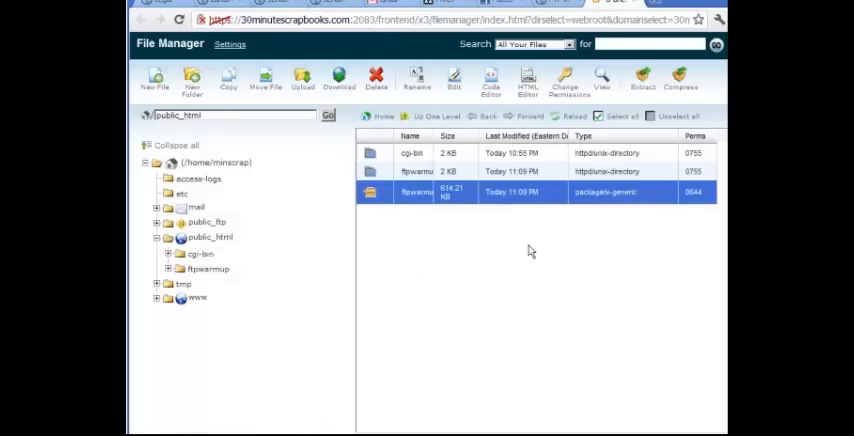